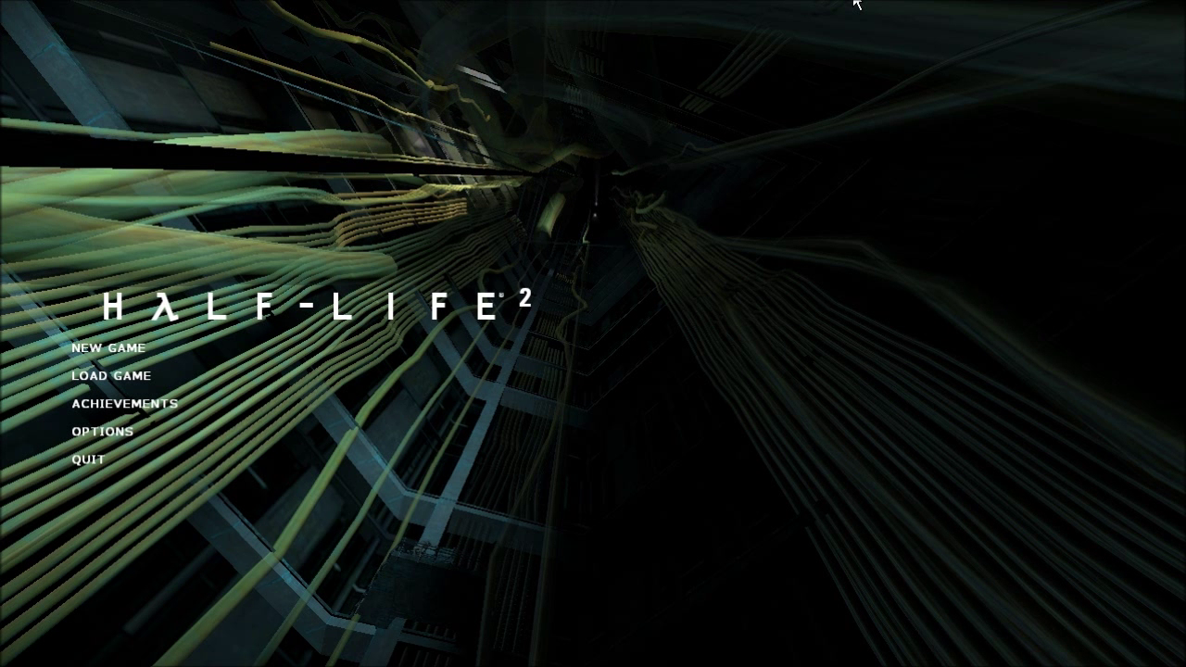
- Open the game options, with combat difficulty set to Easy
click(102, 430)
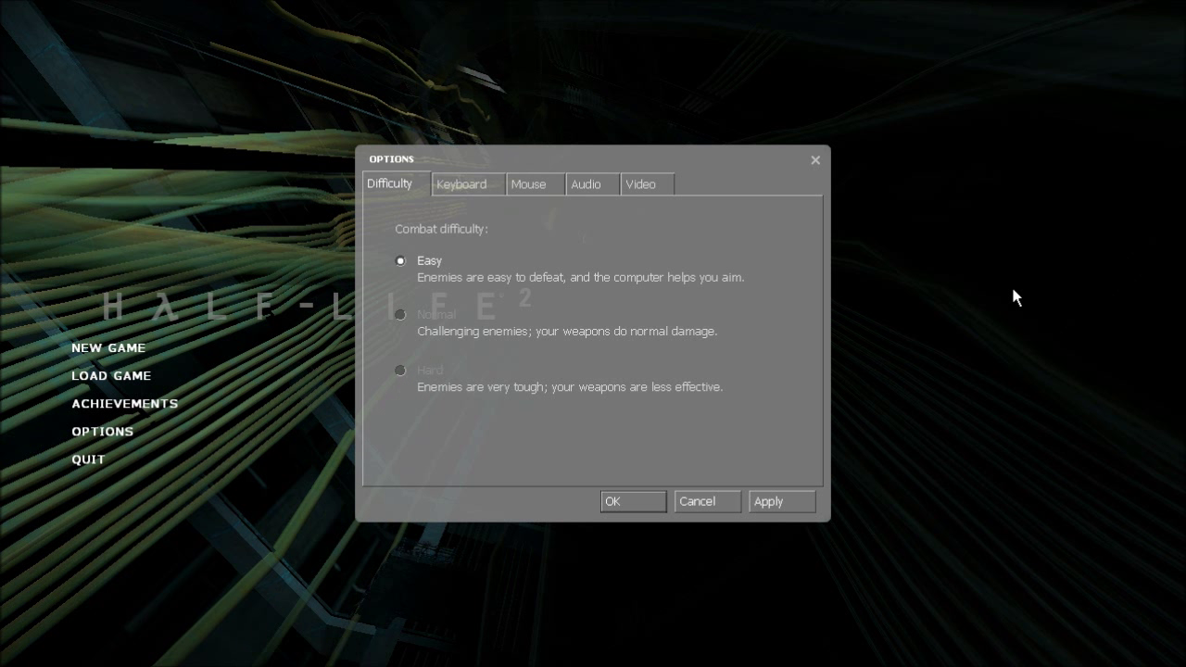
mouse_move(378, 466)
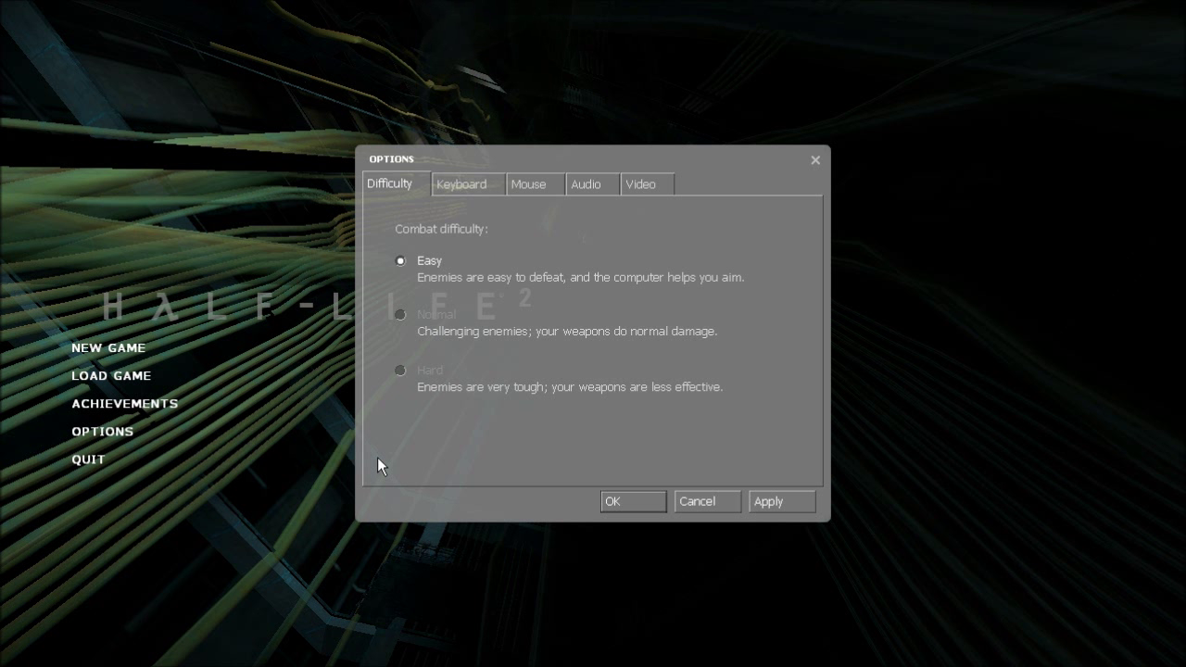
mouse_move(940, 272)
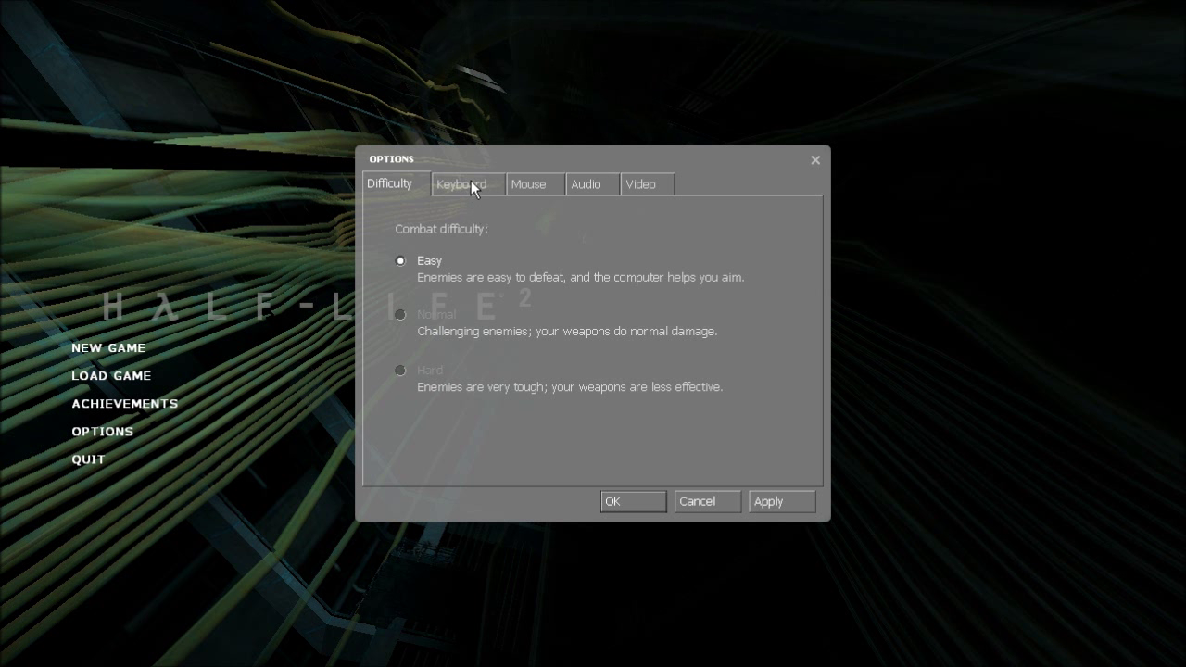
- Show the keyboard bindings list and select the Quick load action
click(461, 183)
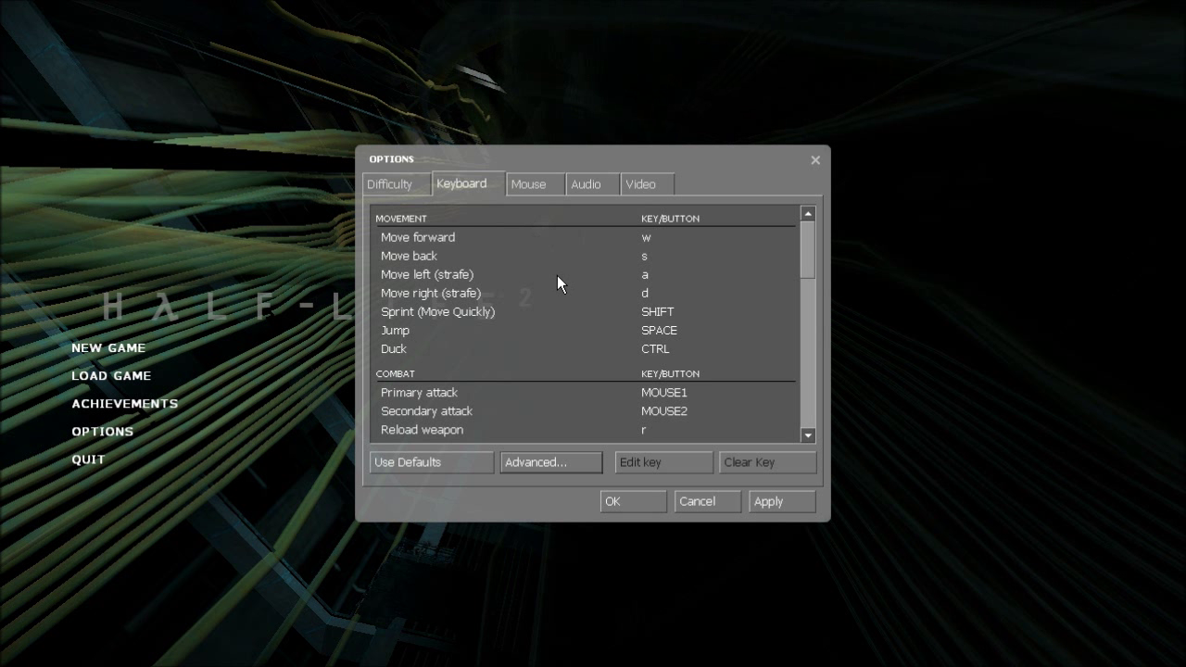
mouse_move(697, 322)
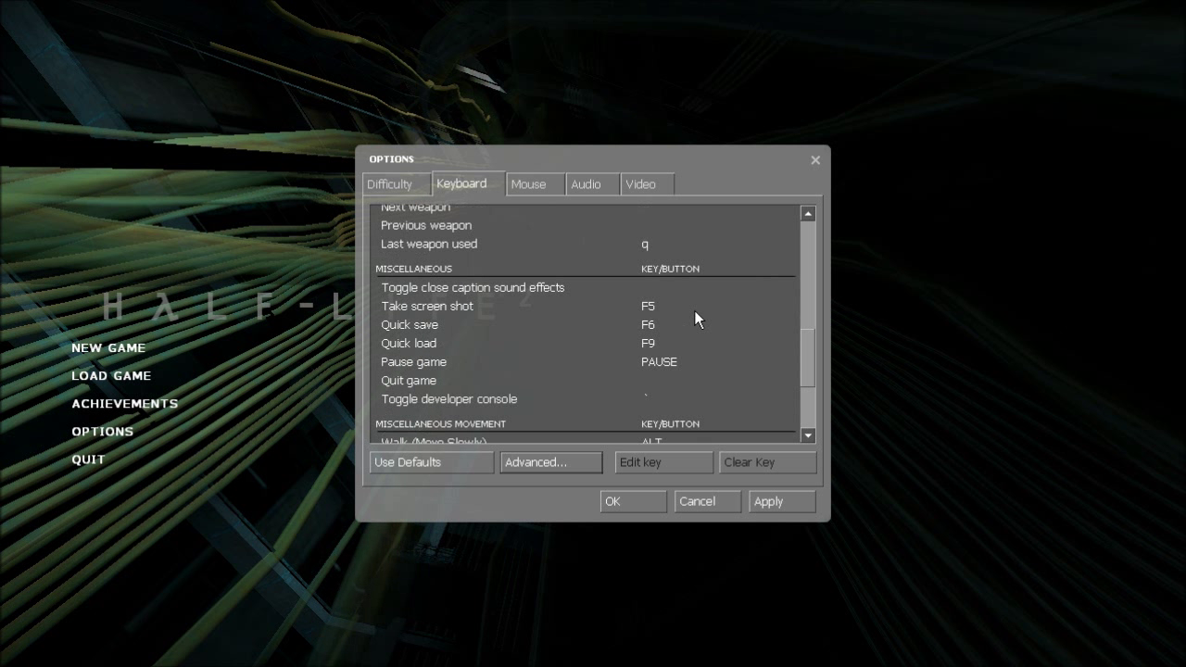
click(409, 343)
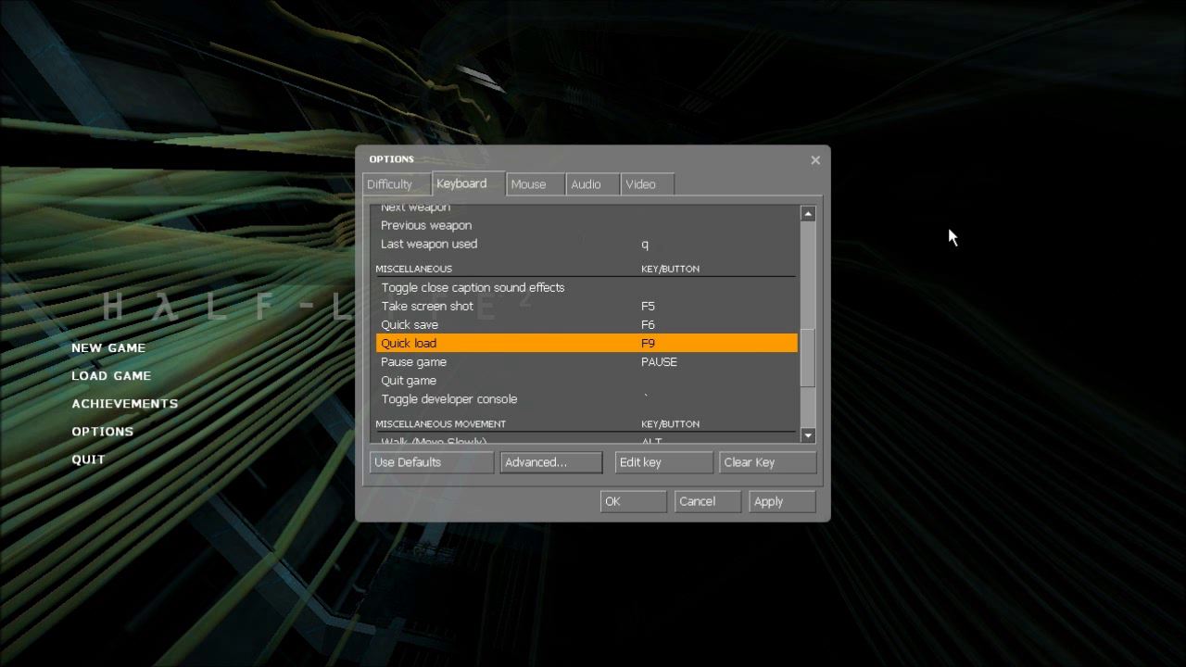
- Enable the developer console, bind mwheelup to +jump, and begin typing the mwheeldown bind
click(550, 461)
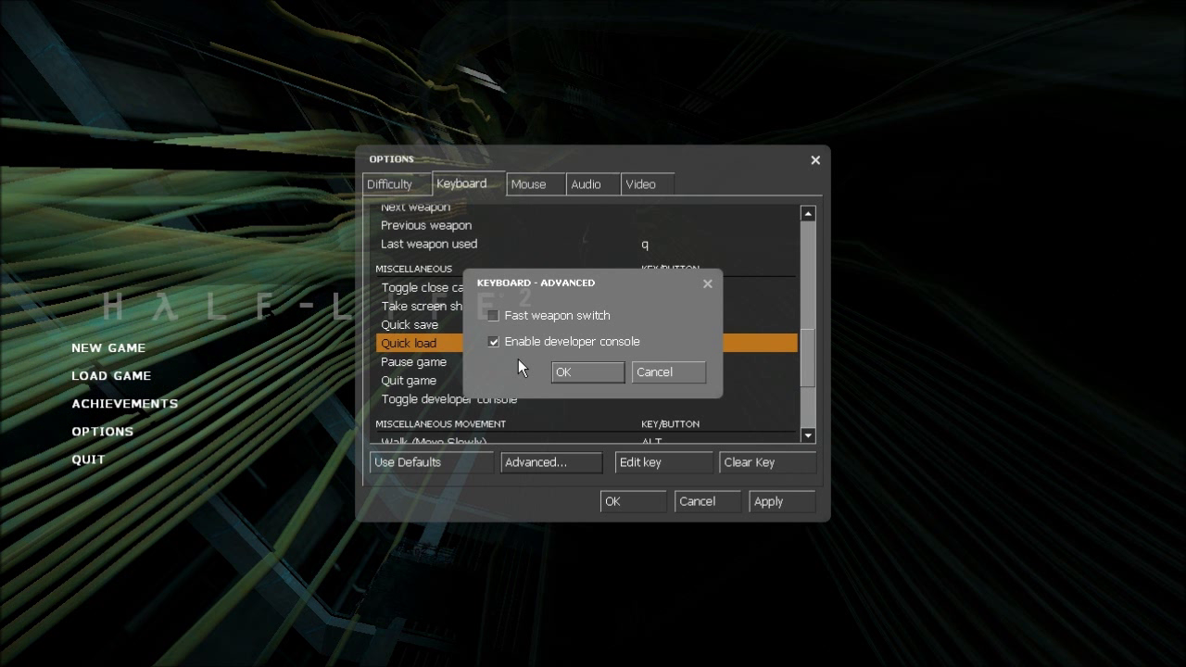
click(586, 371)
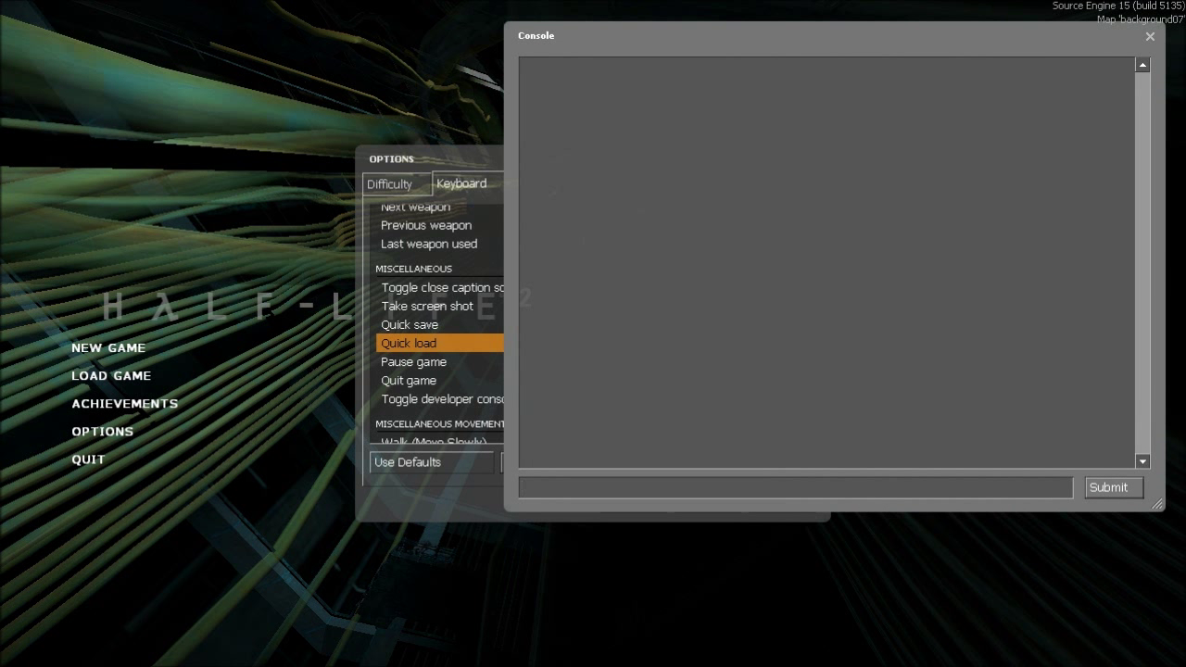
text(bind mwheelup +j)
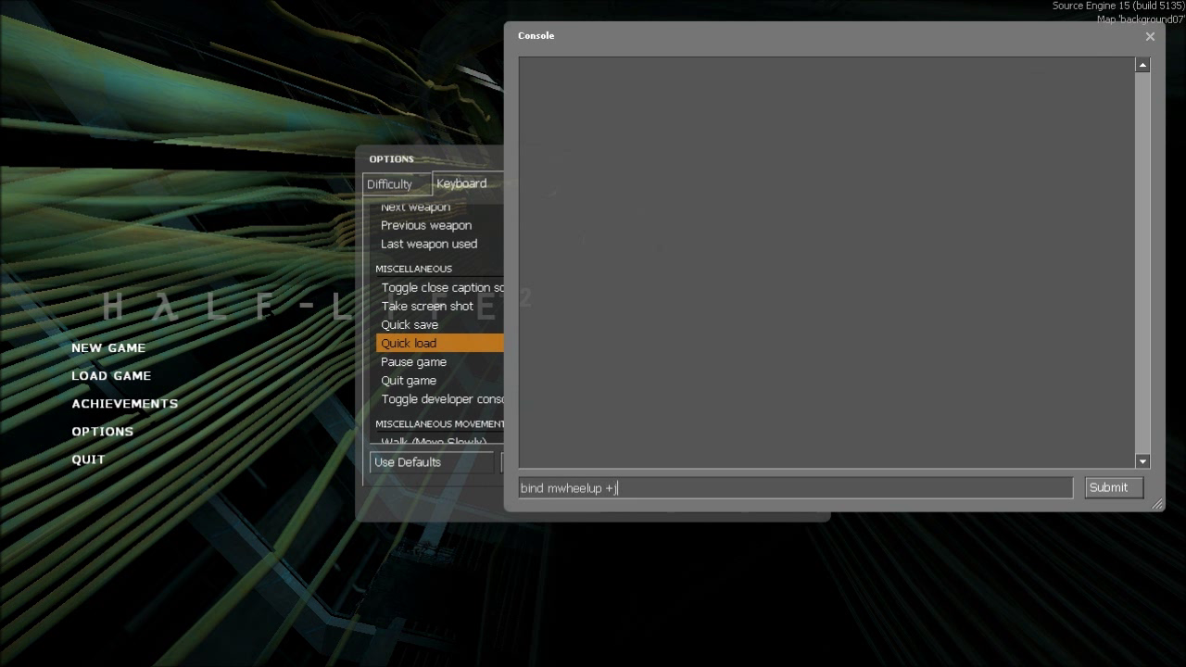
click(1112, 487)
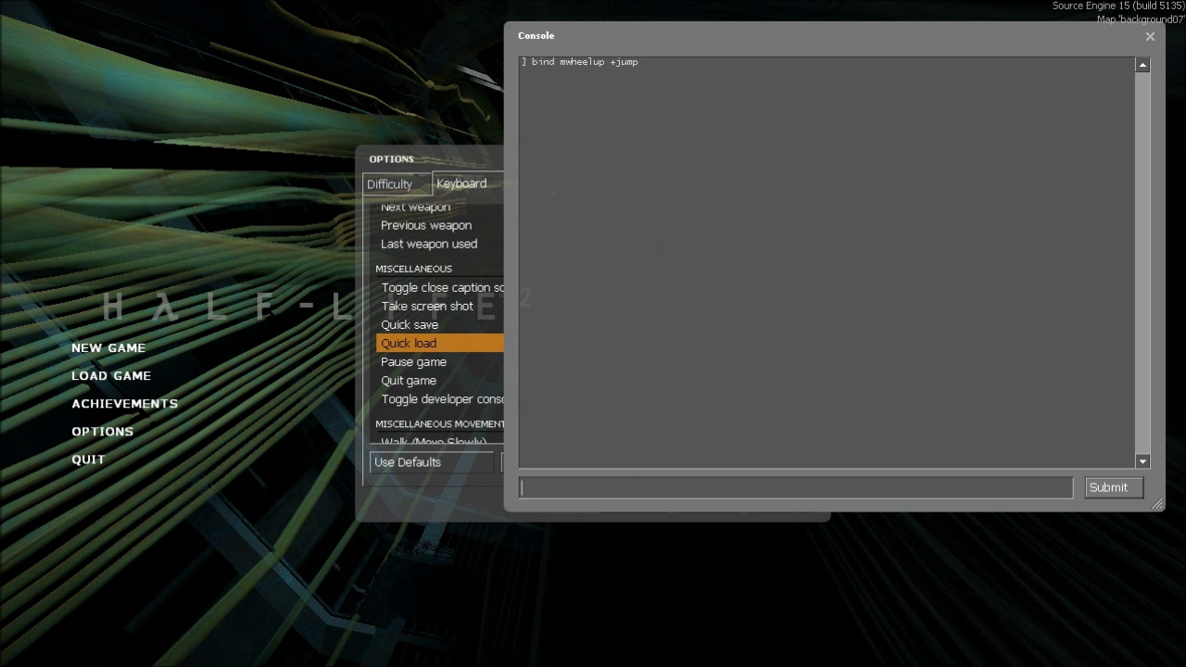
text(bind mwheeldow)
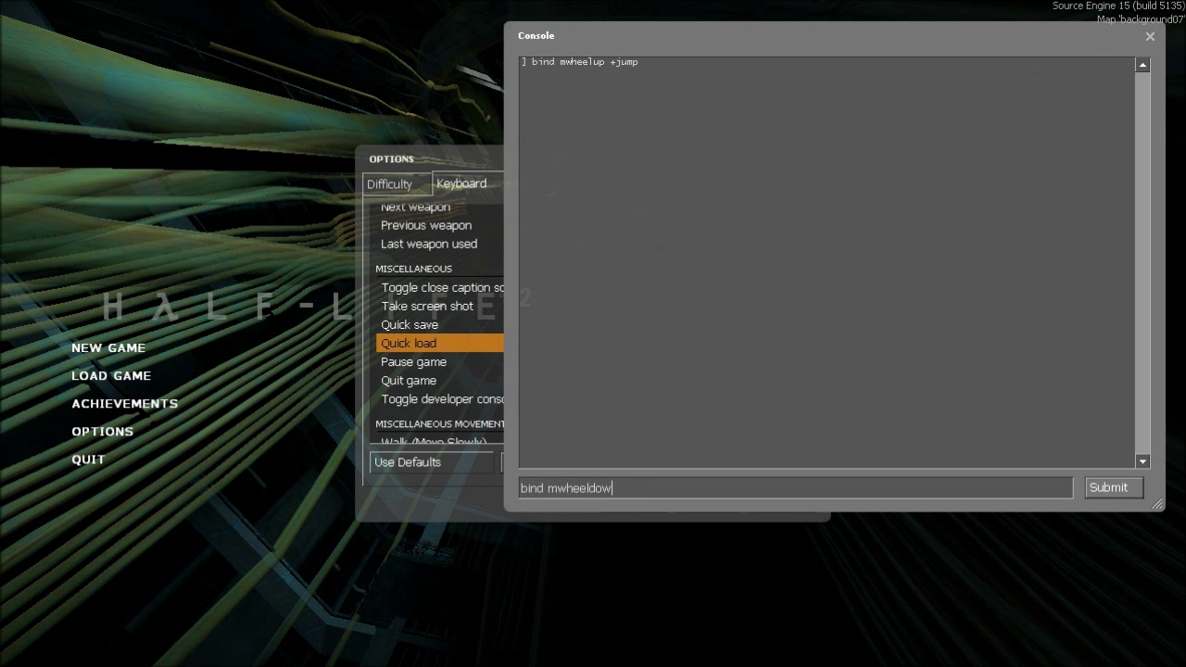
- Close the console and reach Video - Advanced with model, texture and shader detail Low
click(1150, 36)
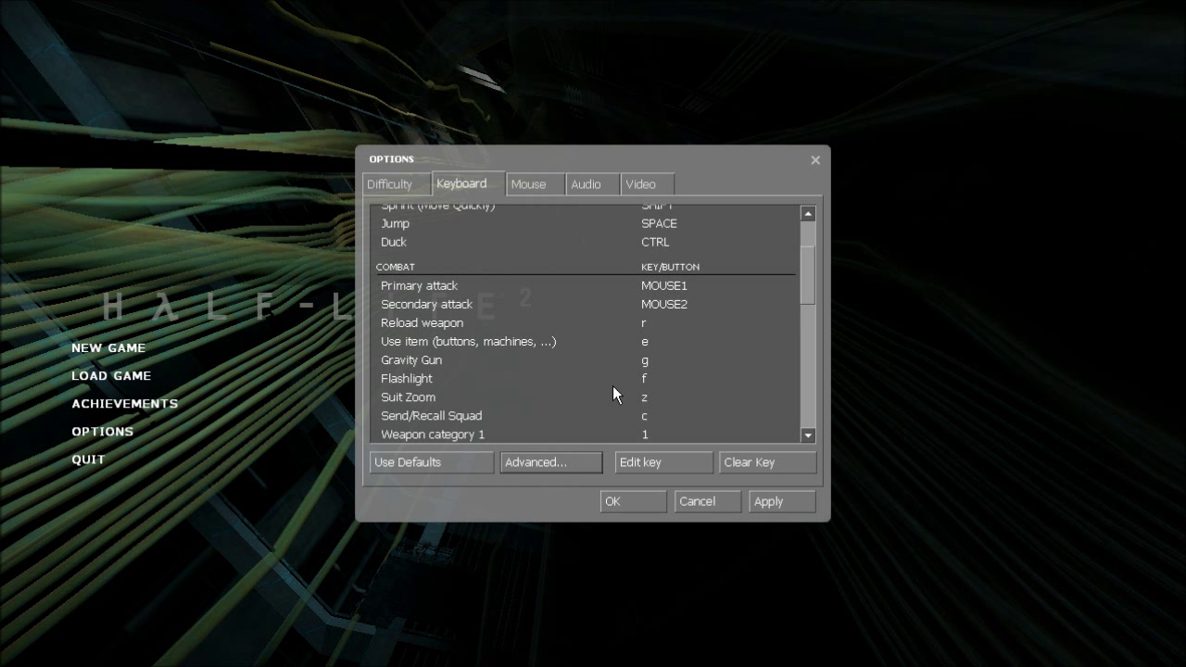
scroll(down, 3)
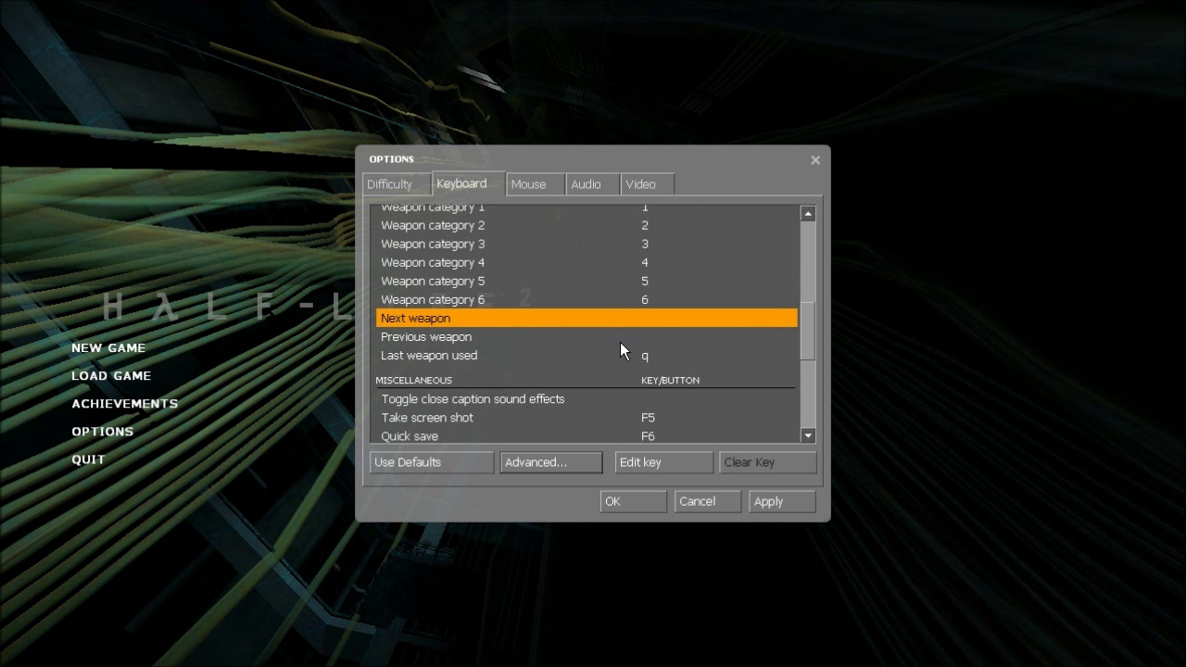
click(426, 336)
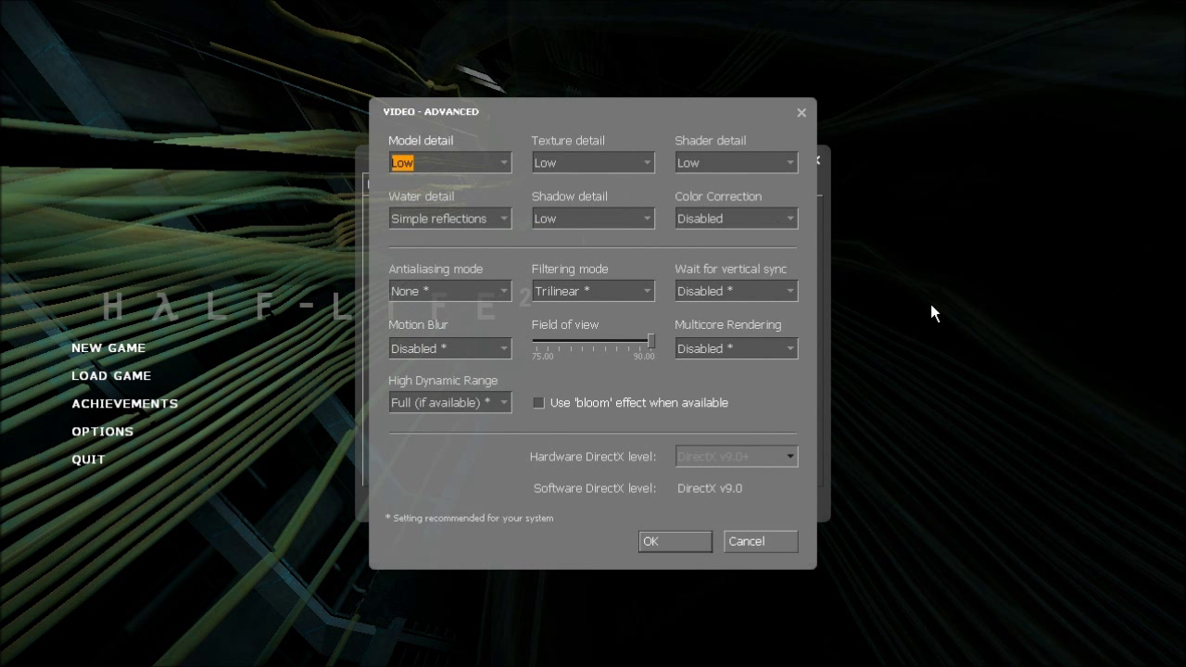
mouse_move(941, 320)
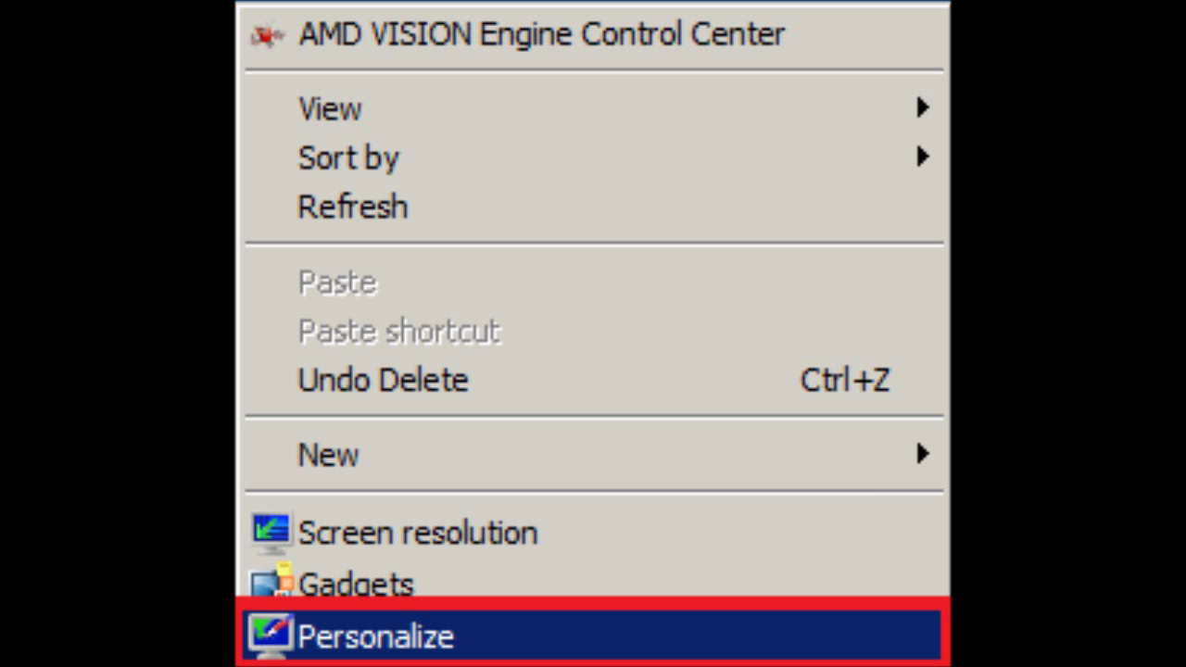
- Return from the Windows desktop to Half-Life 2's Video - Advanced dialog
click(376, 636)
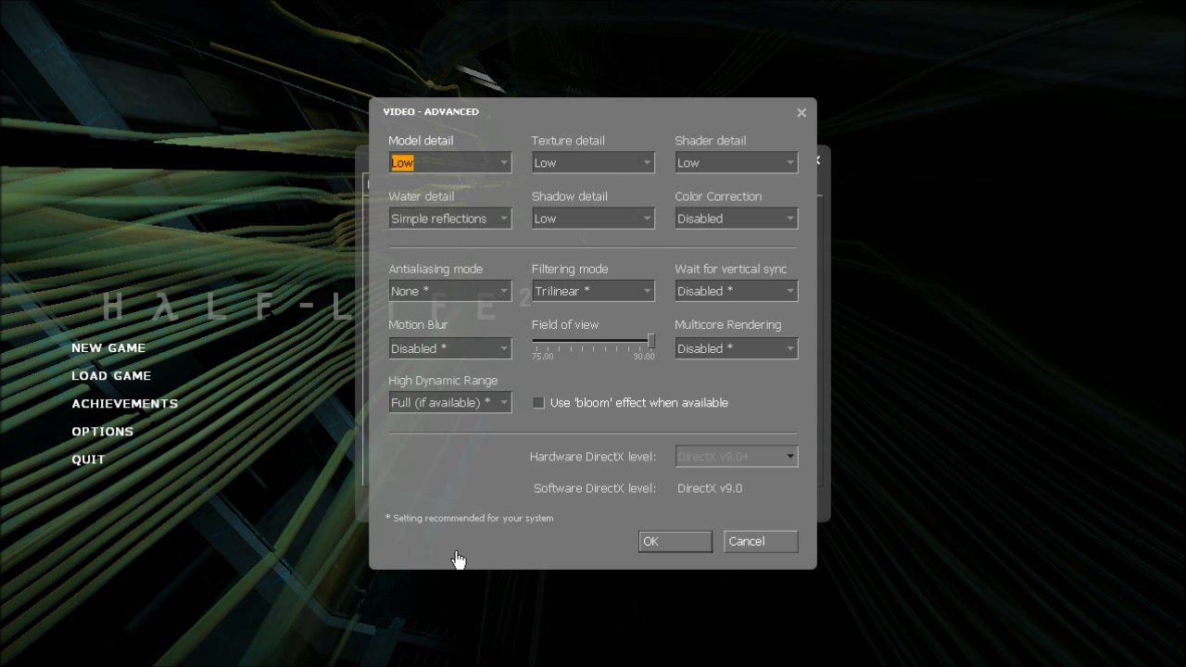
mouse_move(830, 477)
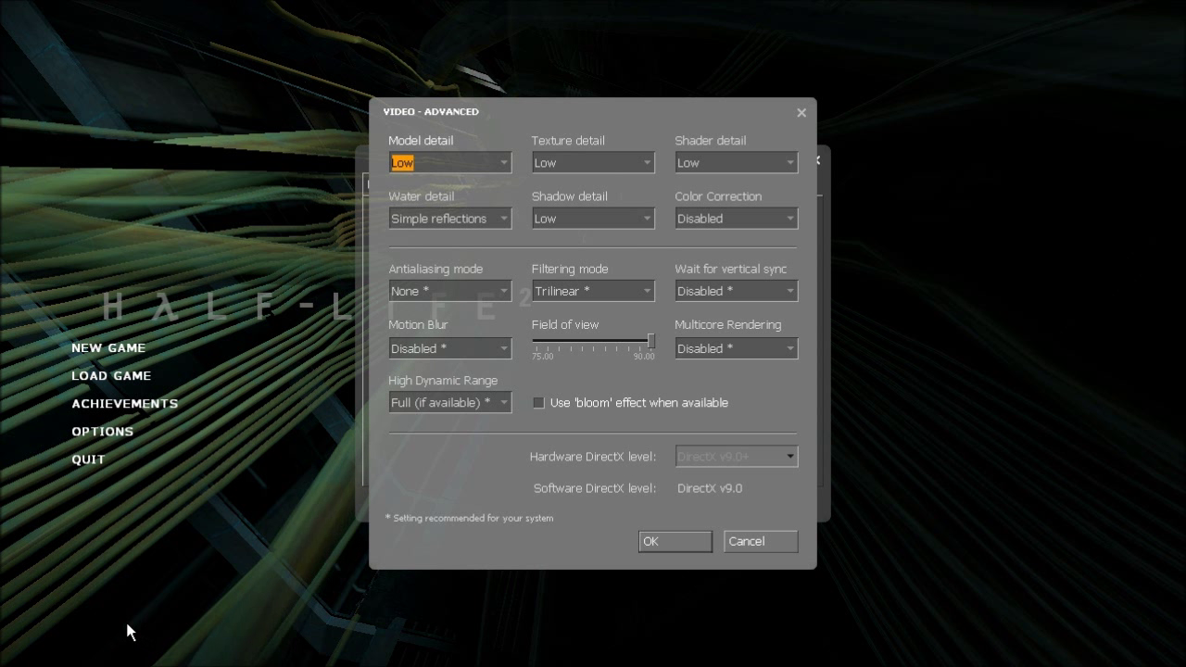
- Apply the video settings and load d1_trainstation_01 with the developer console open
click(675, 541)
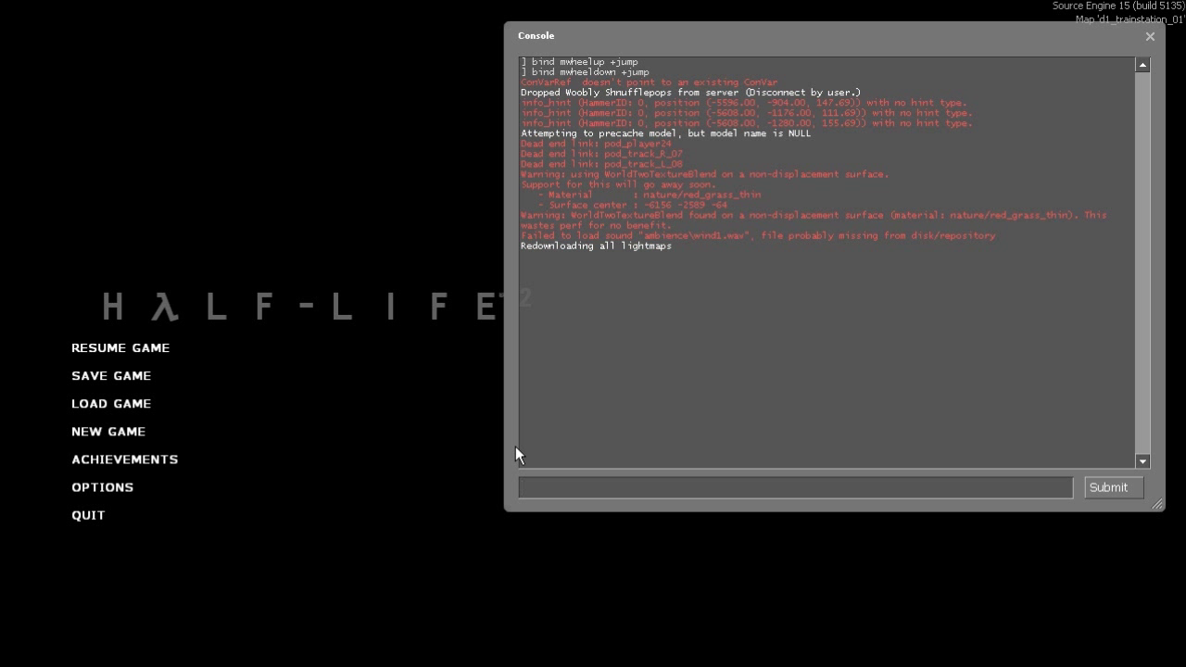
- Enter 'record My_First_Half_Life_2_Speedrun' in the console input without submitting it
text(record My_)
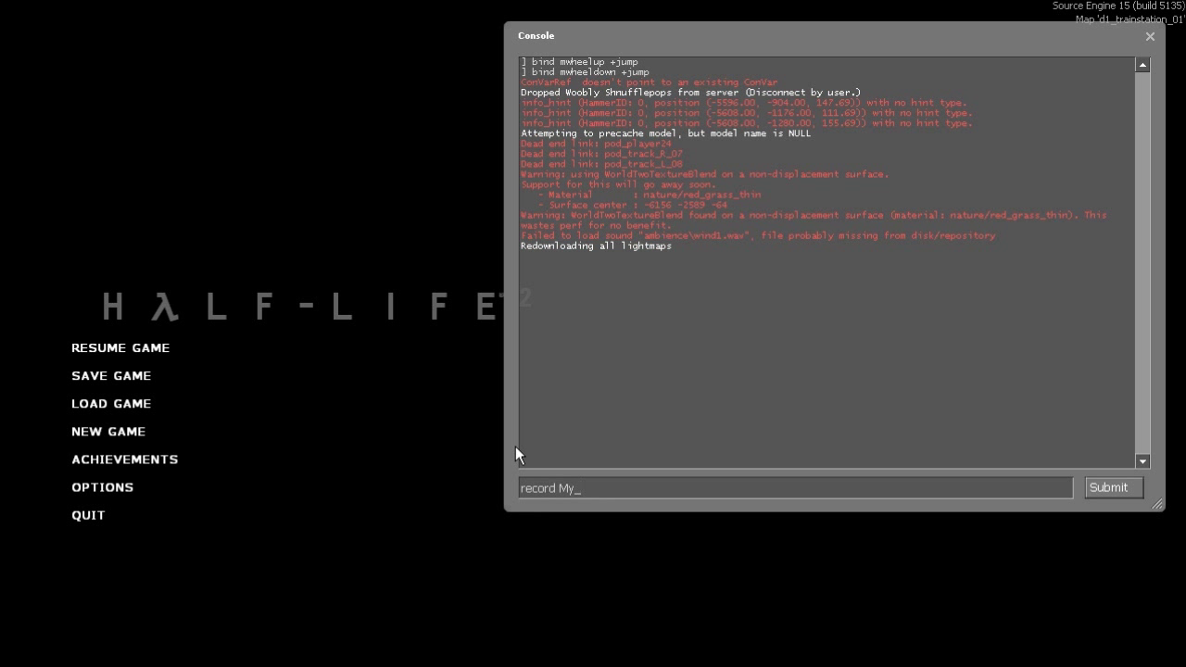
text(First_Half_Life_2)
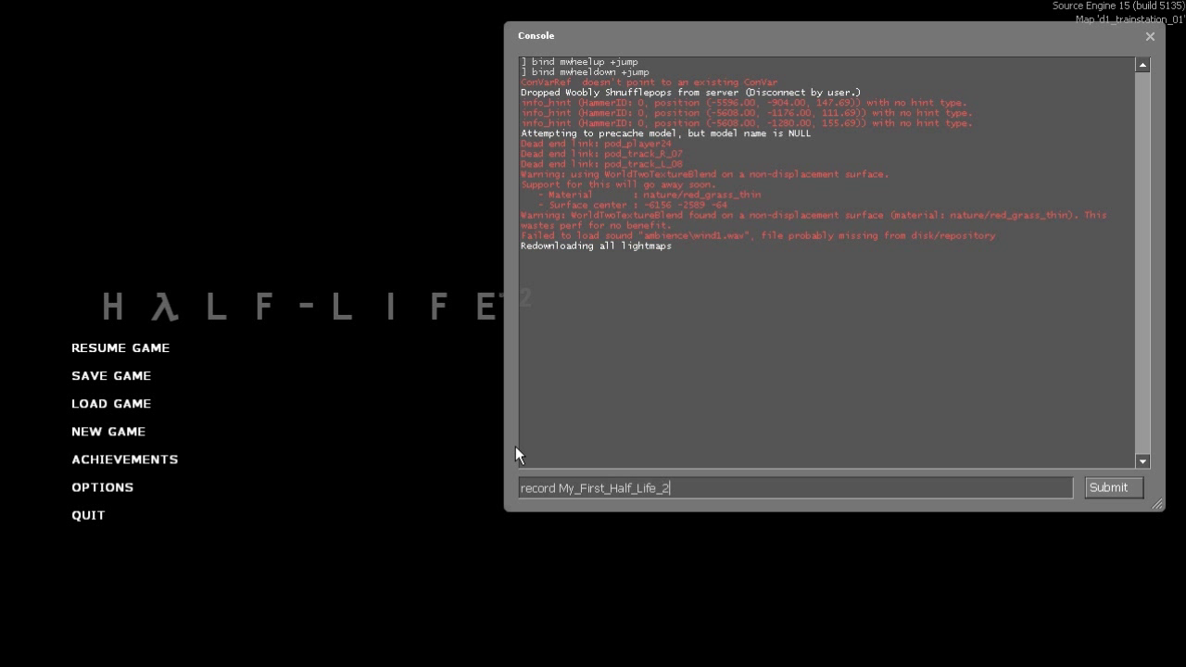
text(_Speedr)
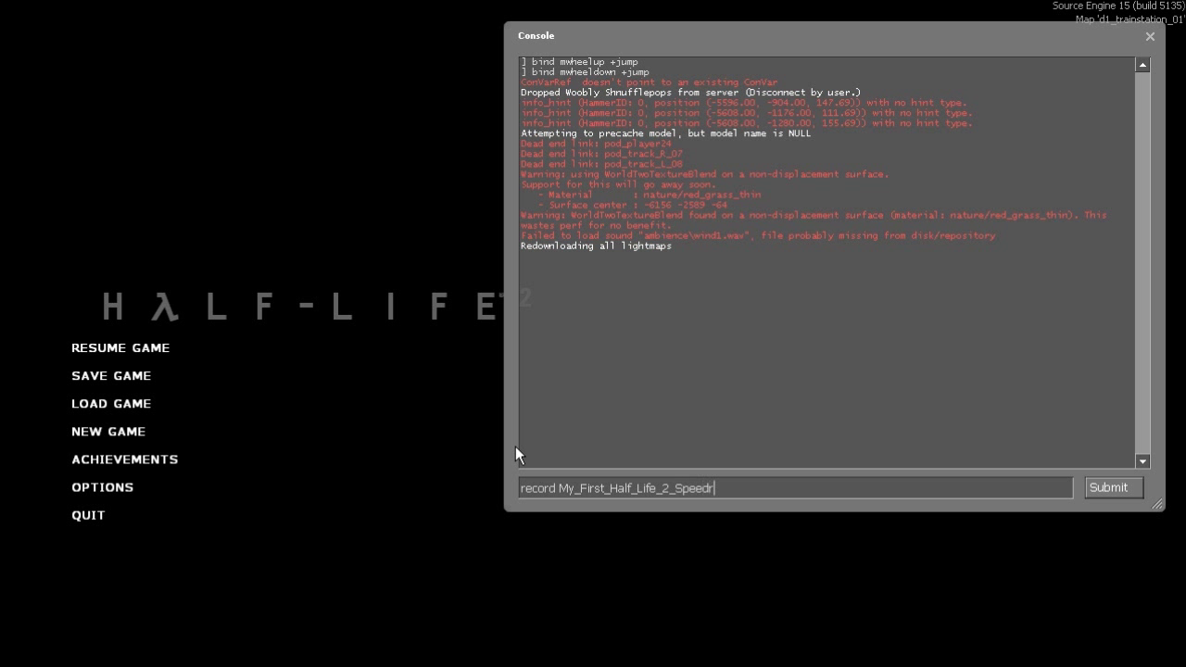
text(un)
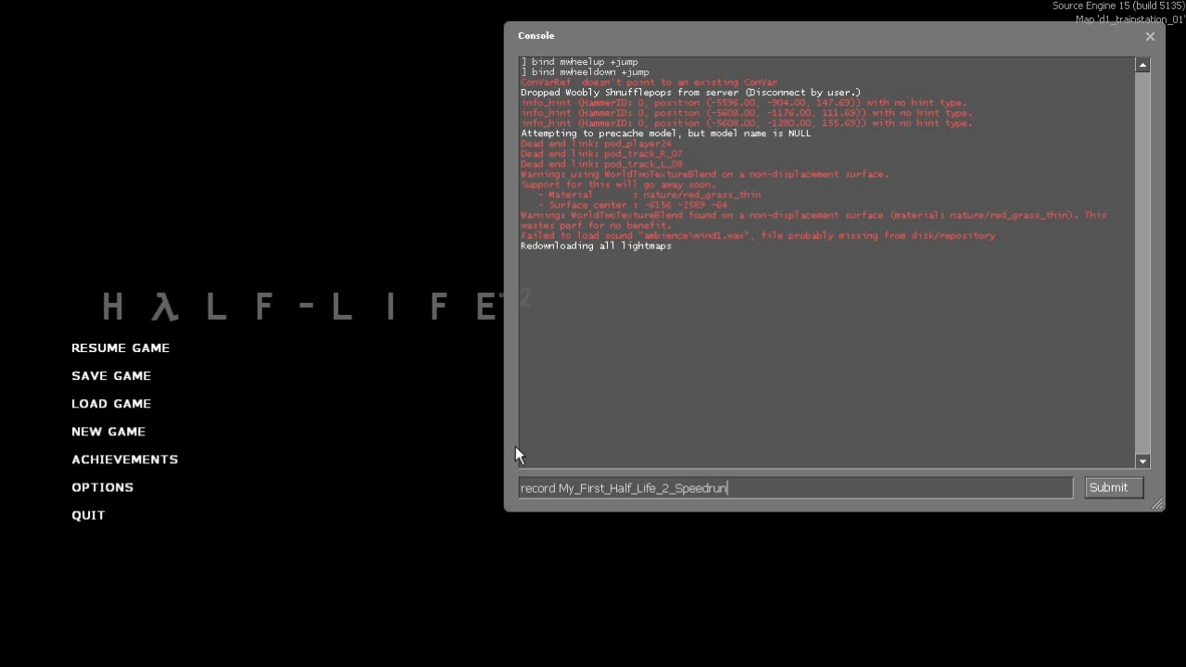